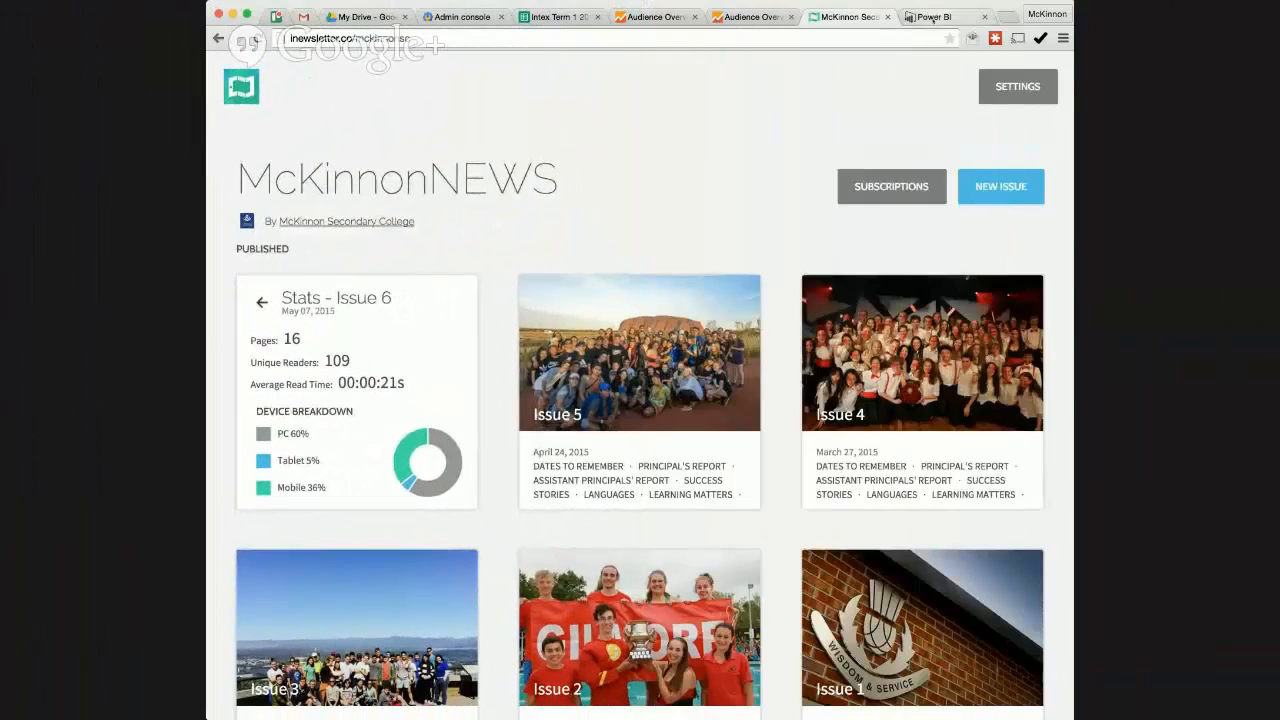
Switch to the Power BI browser tab showing the StudentData report
{"action": "left_click", "coordinate": [936, 16]}
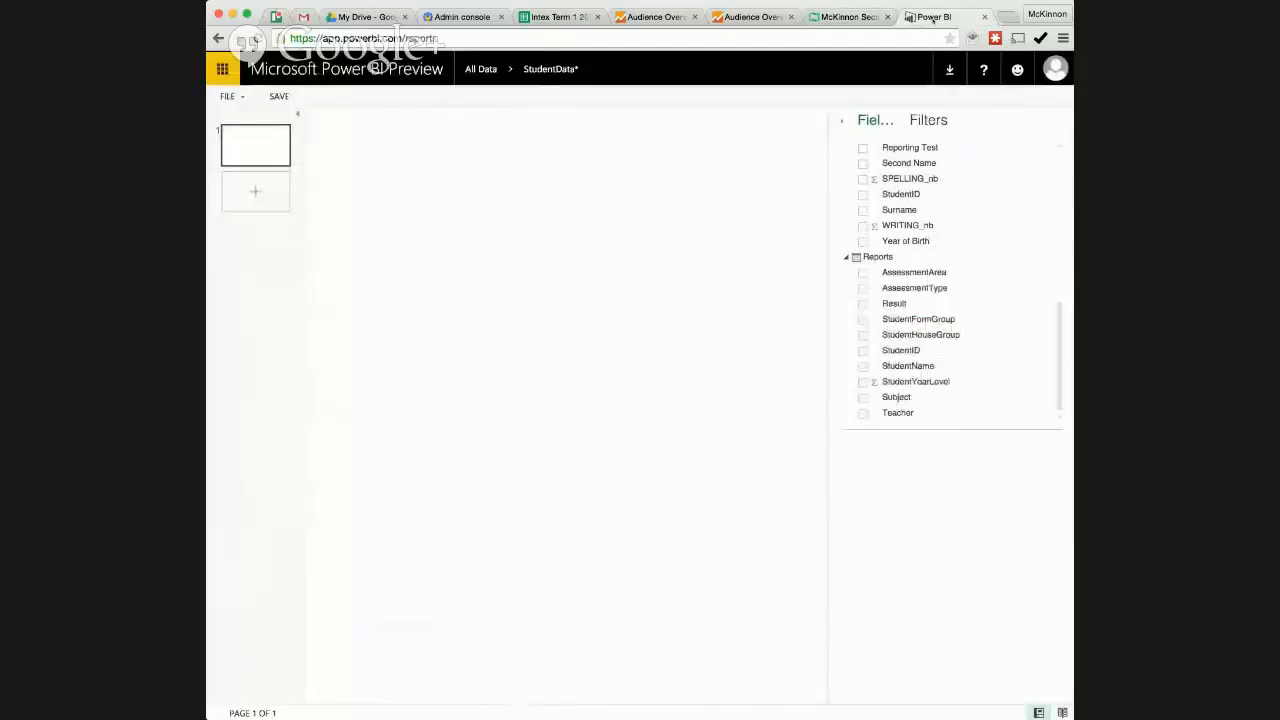
{"action": "mouse_move", "coordinate": [740, 194]}
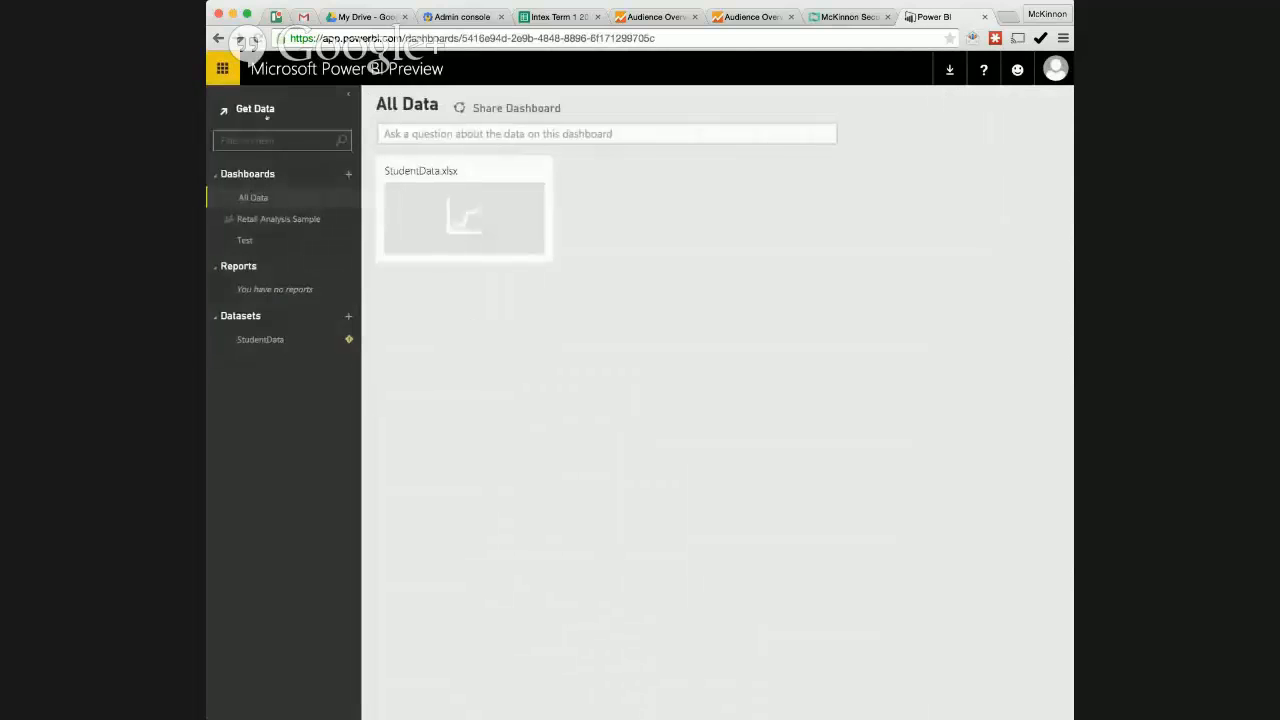
{"action": "left_click", "coordinate": [256, 108]}
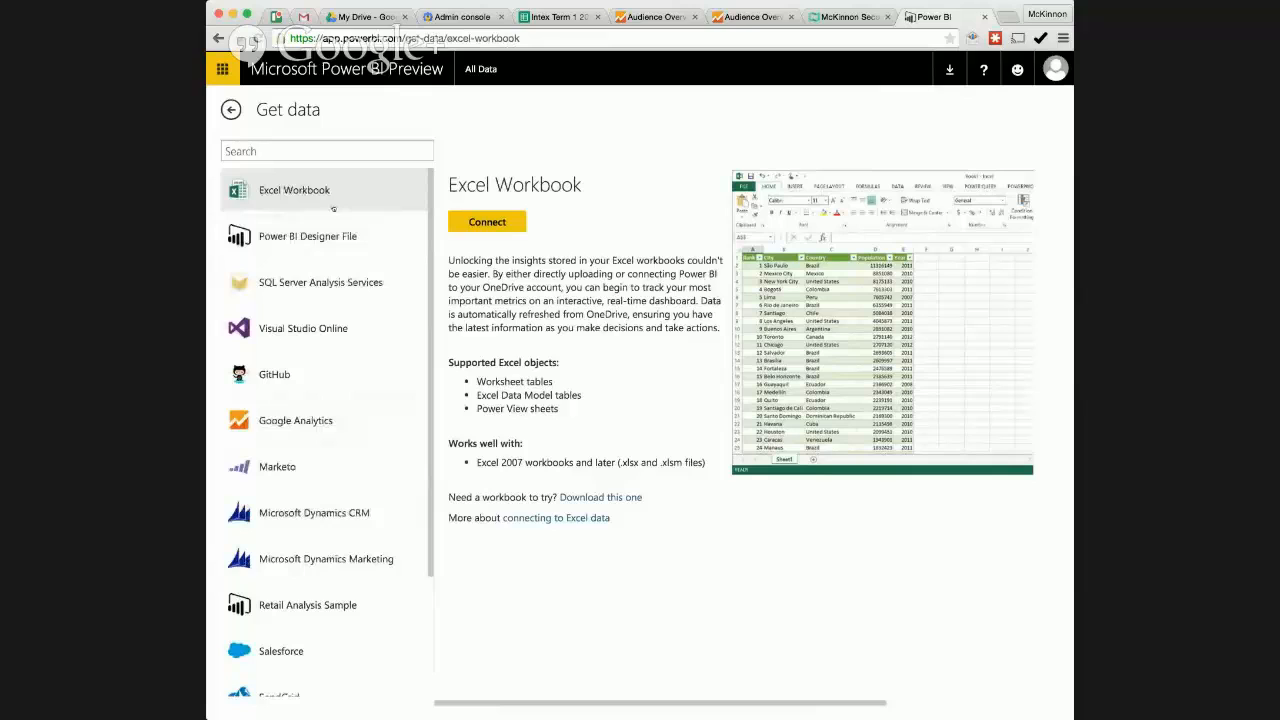
{"action": "left_click", "coordinate": [328, 150]}
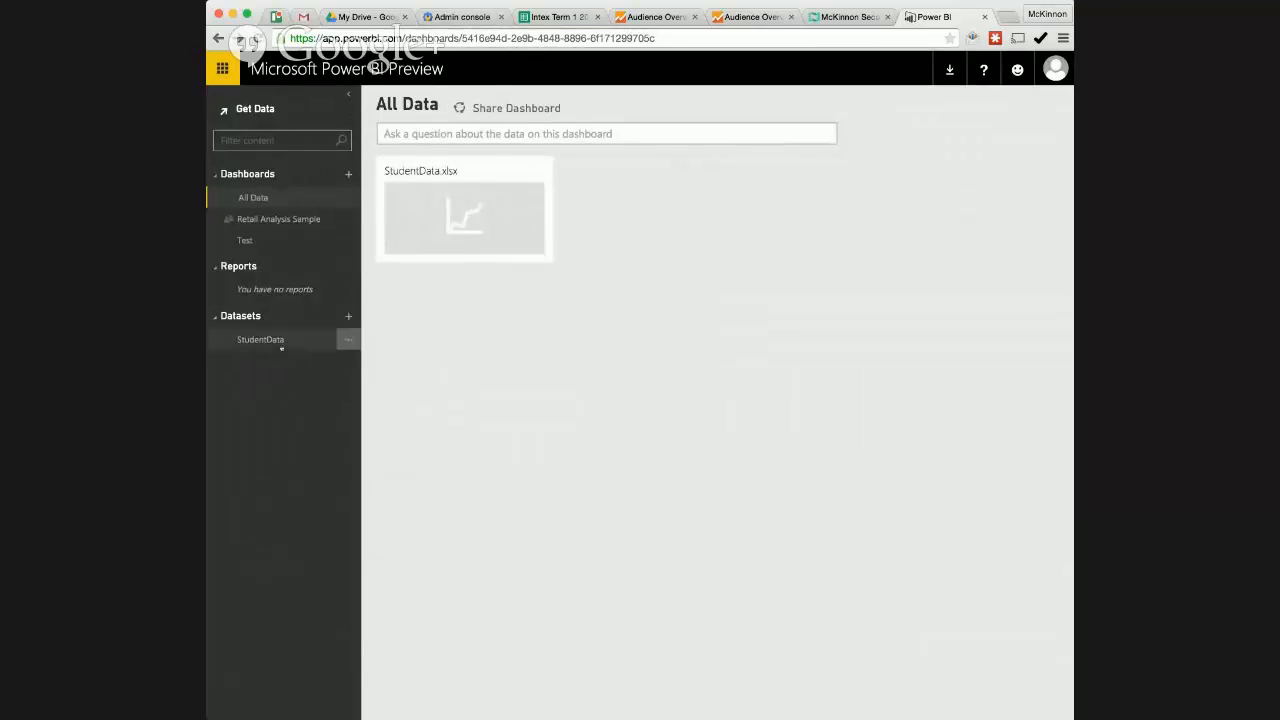
{"action": "left_click", "coordinate": [260, 340]}
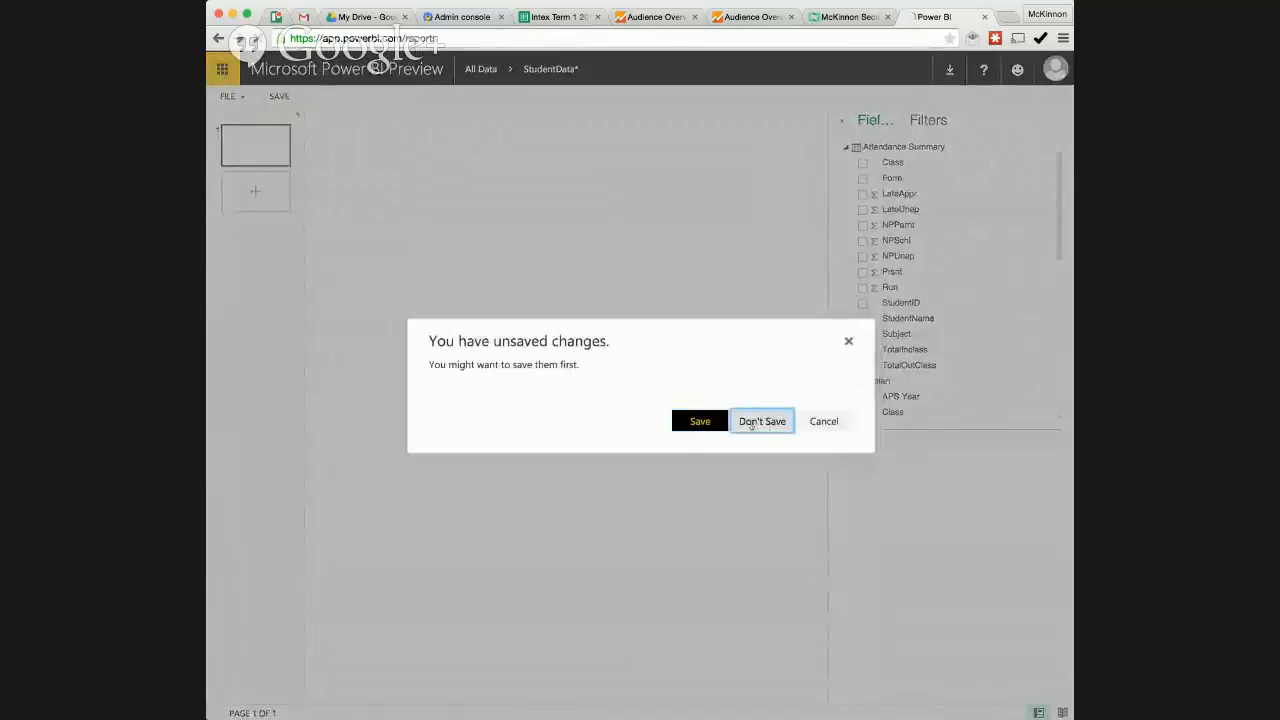
{"action": "left_click", "coordinate": [760, 420]}
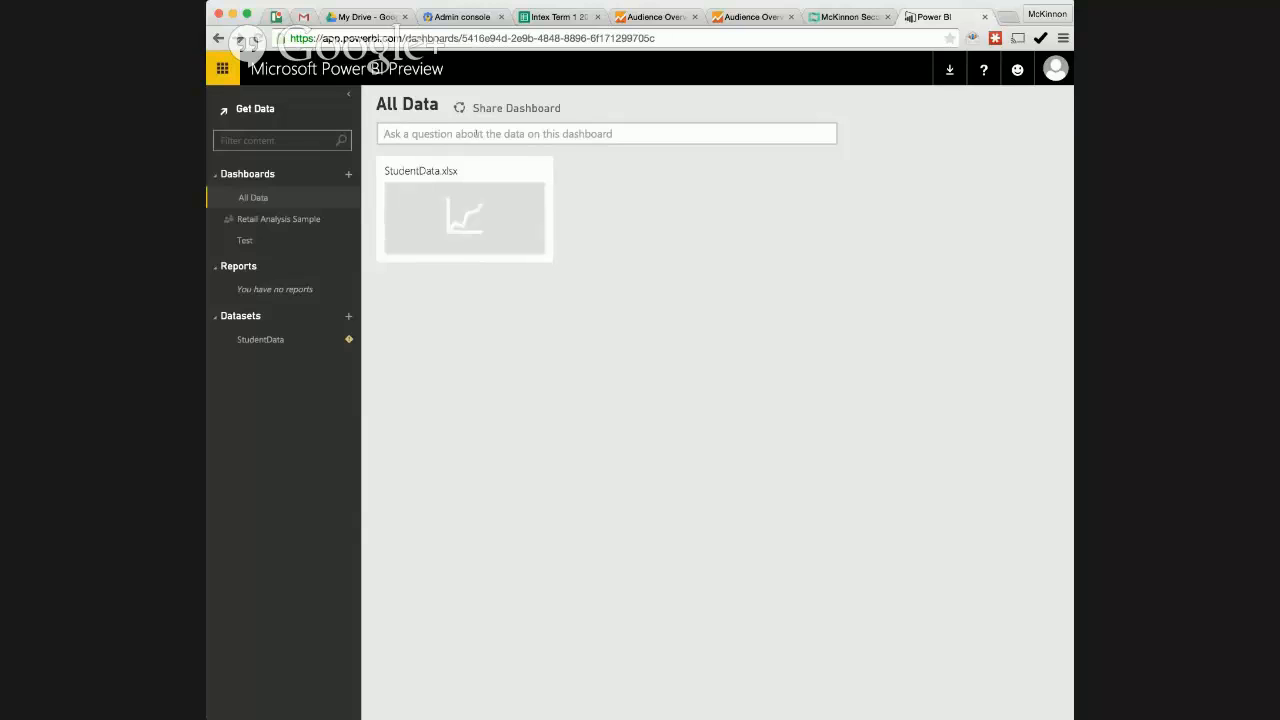
Ask Q&A which teachers count students in year 9, then ask for totaloutclass
{"action": "type", "text": "which teacher has the most students"}
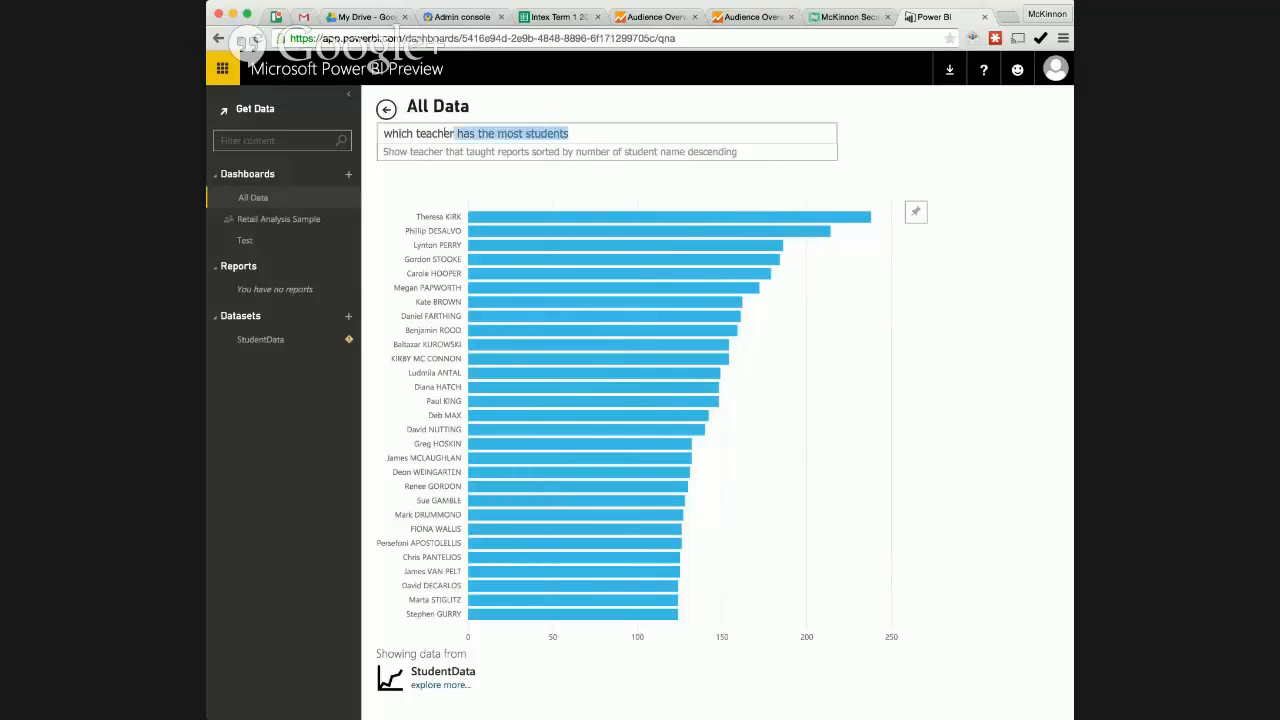
{"action": "type", "text": "count students per teacher"}
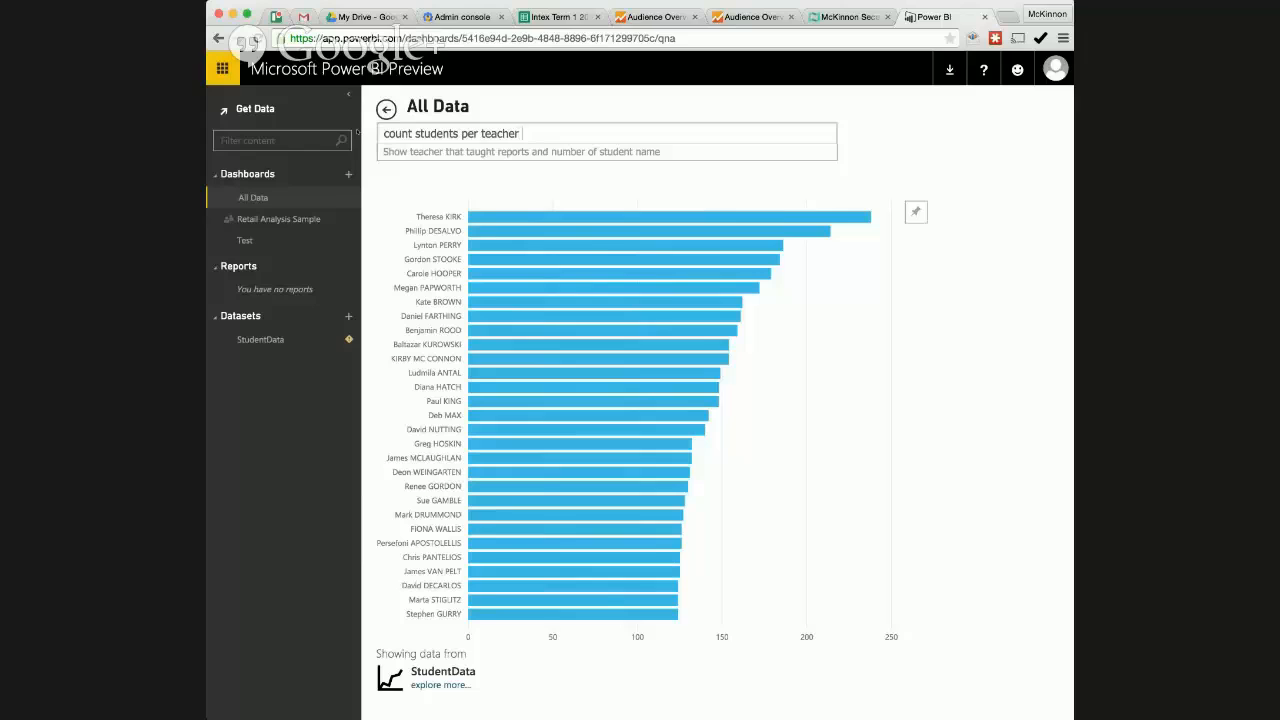
{"action": "type", "text": "in year 9"}
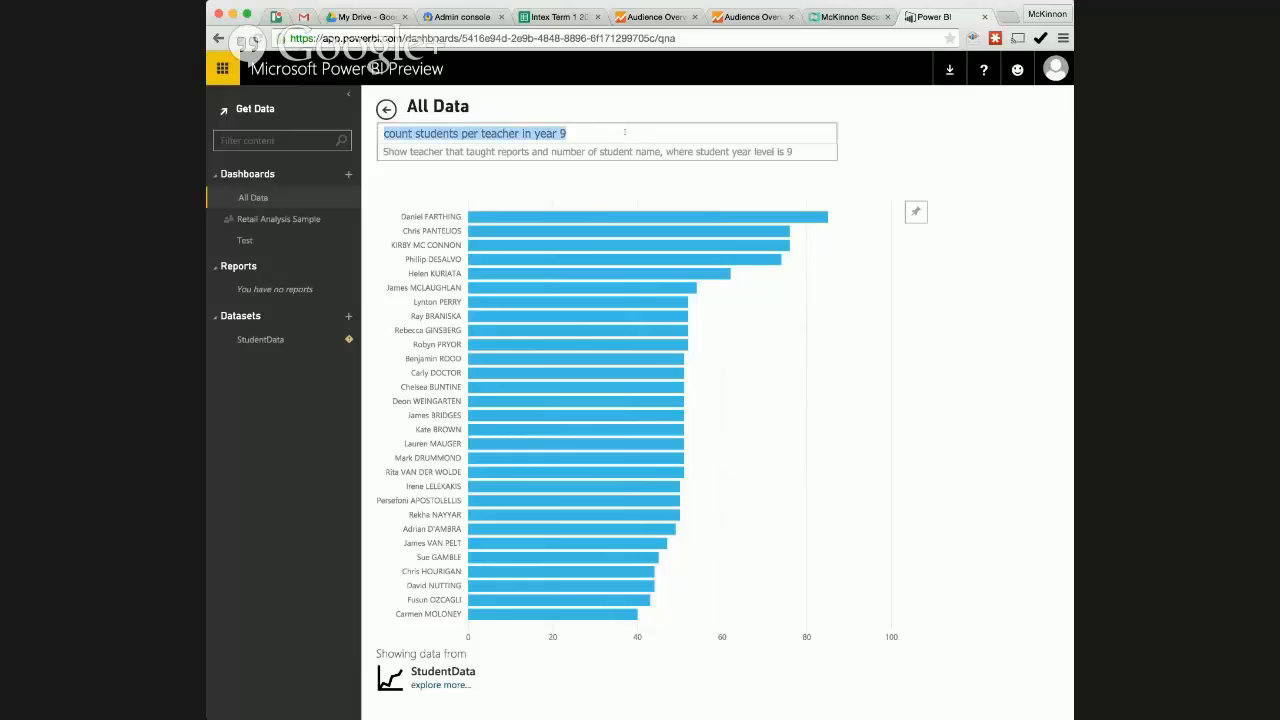
{"action": "type", "text": "totaloutclass"}
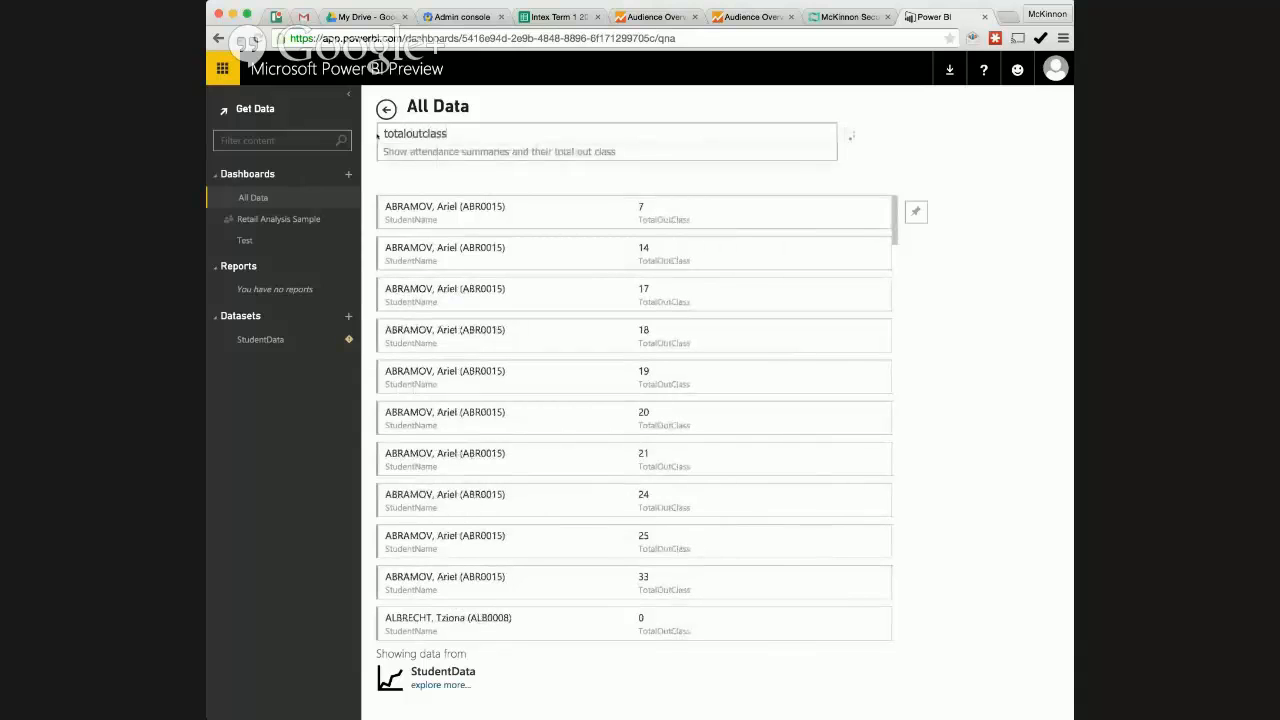
Extend the TotalOutClass question with 'by studentID', then swap studentID for subject
{"action": "type", "text": "where result is h"}
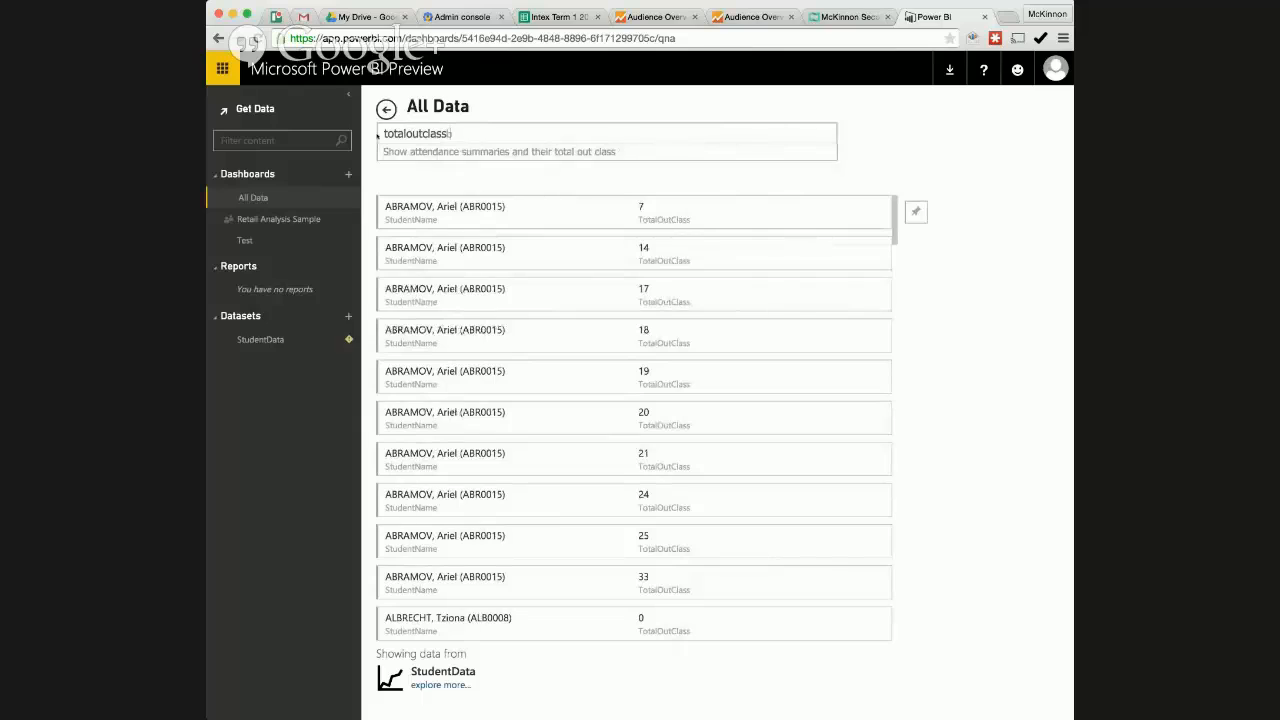
{"action": "type", "text": "by"}
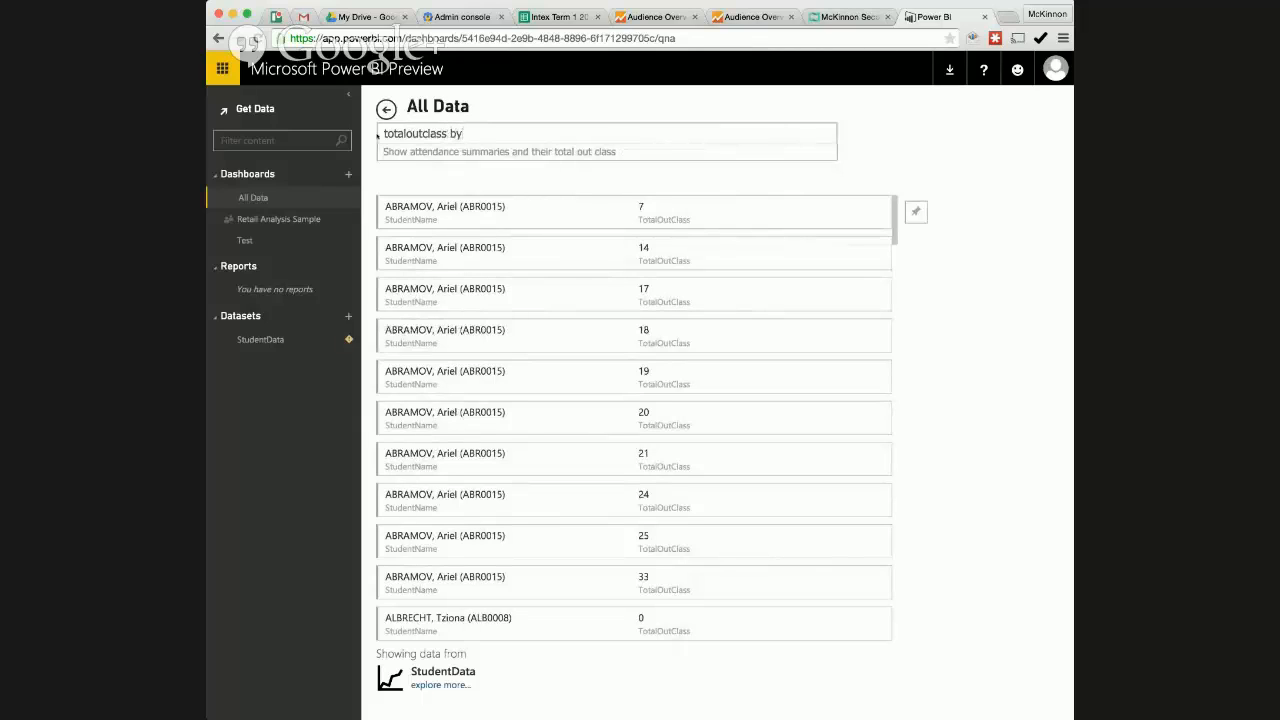
{"action": "type", "text": "studentID"}
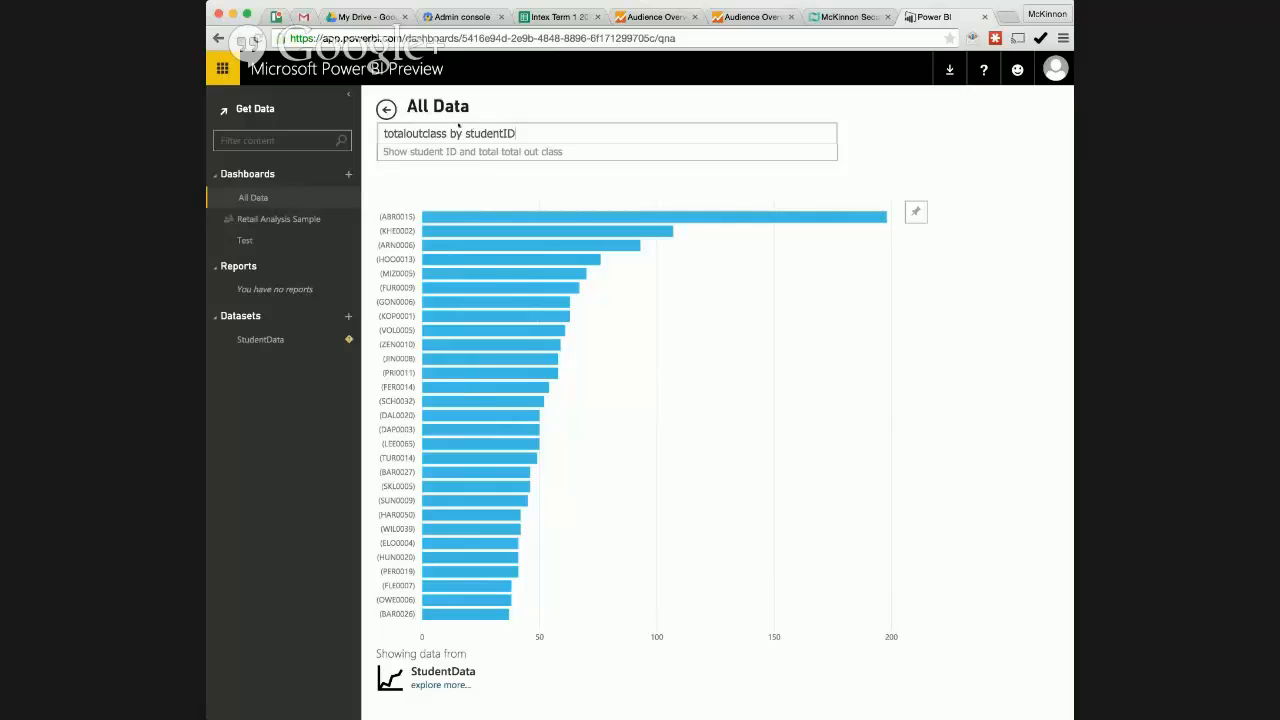
{"action": "double_click", "coordinate": [488, 132]}
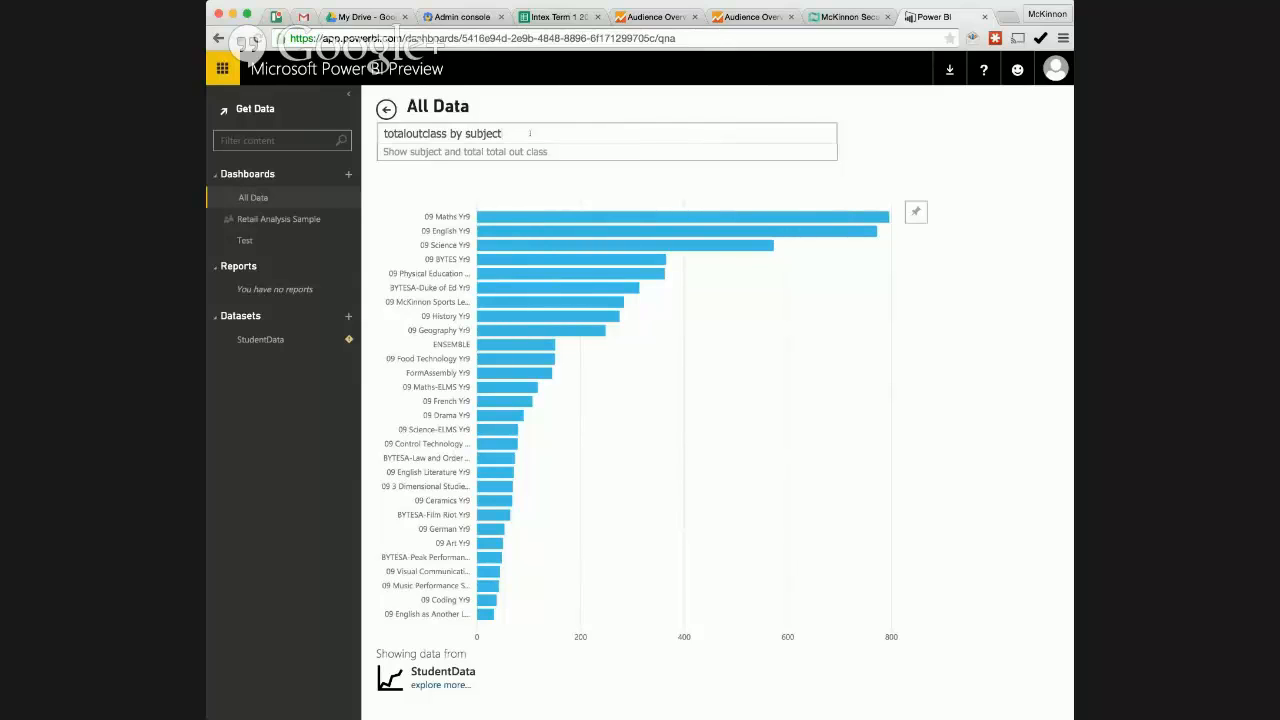
Add 'against studentID' and narrow the subject to 09 Maths Yr9
{"action": "type", "text": "against"}
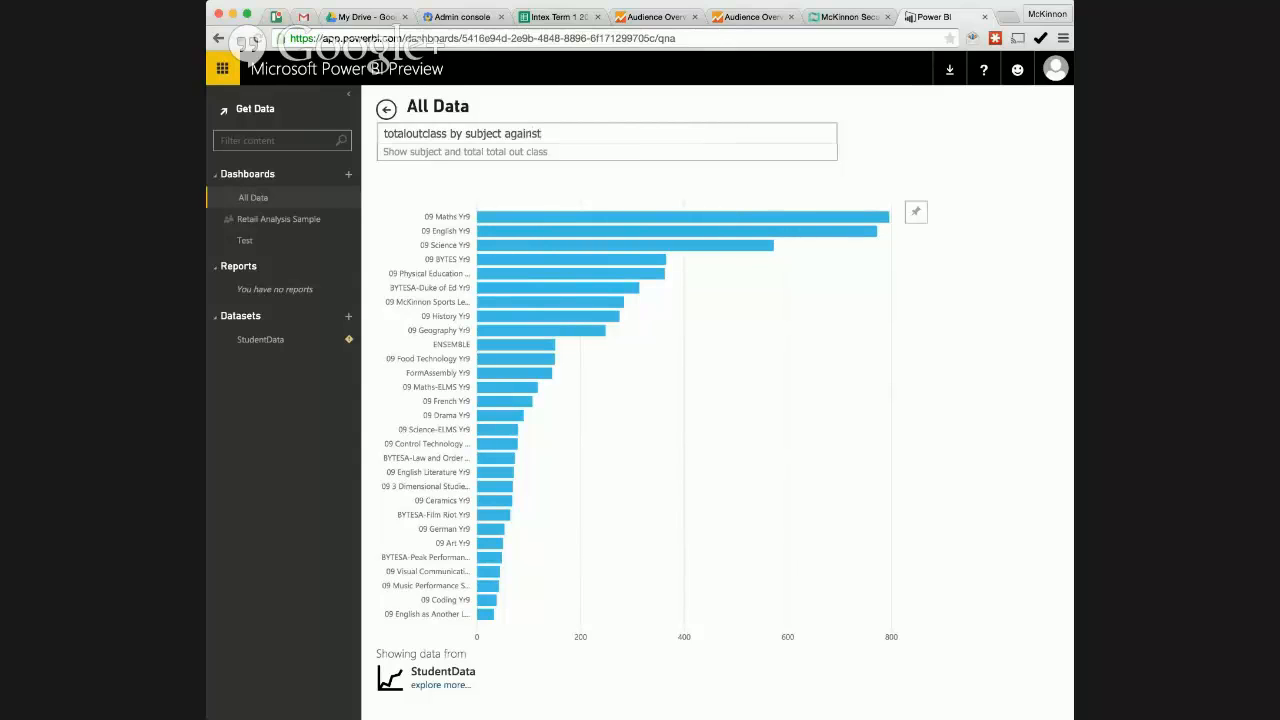
{"action": "type", "text": "studentID"}
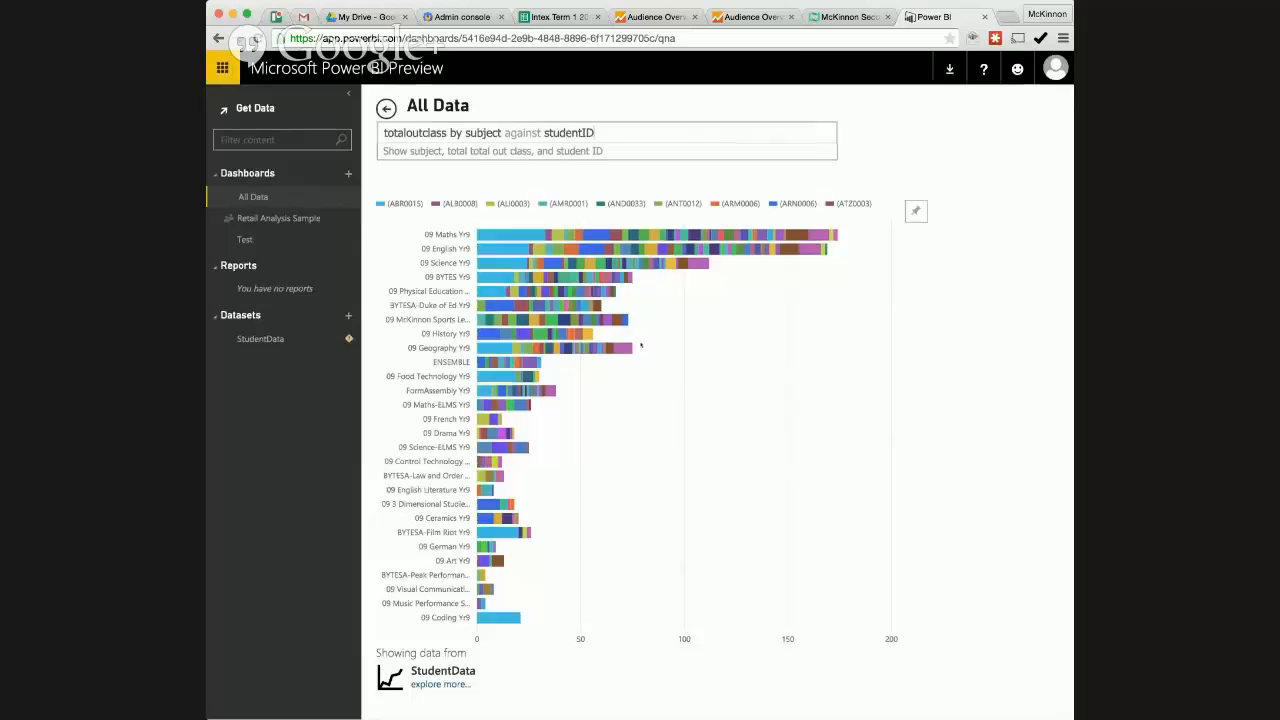
{"action": "double_click", "coordinate": [484, 132]}
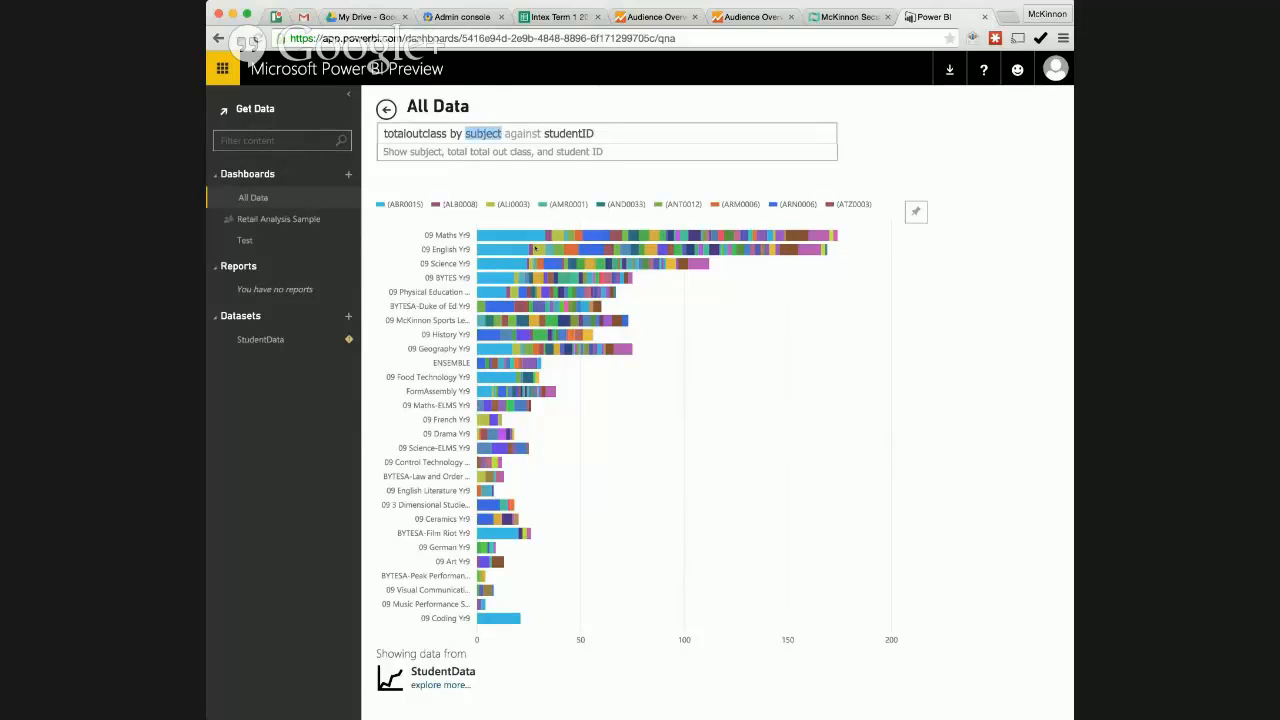
{"action": "type", "text": "09 maths yr9"}
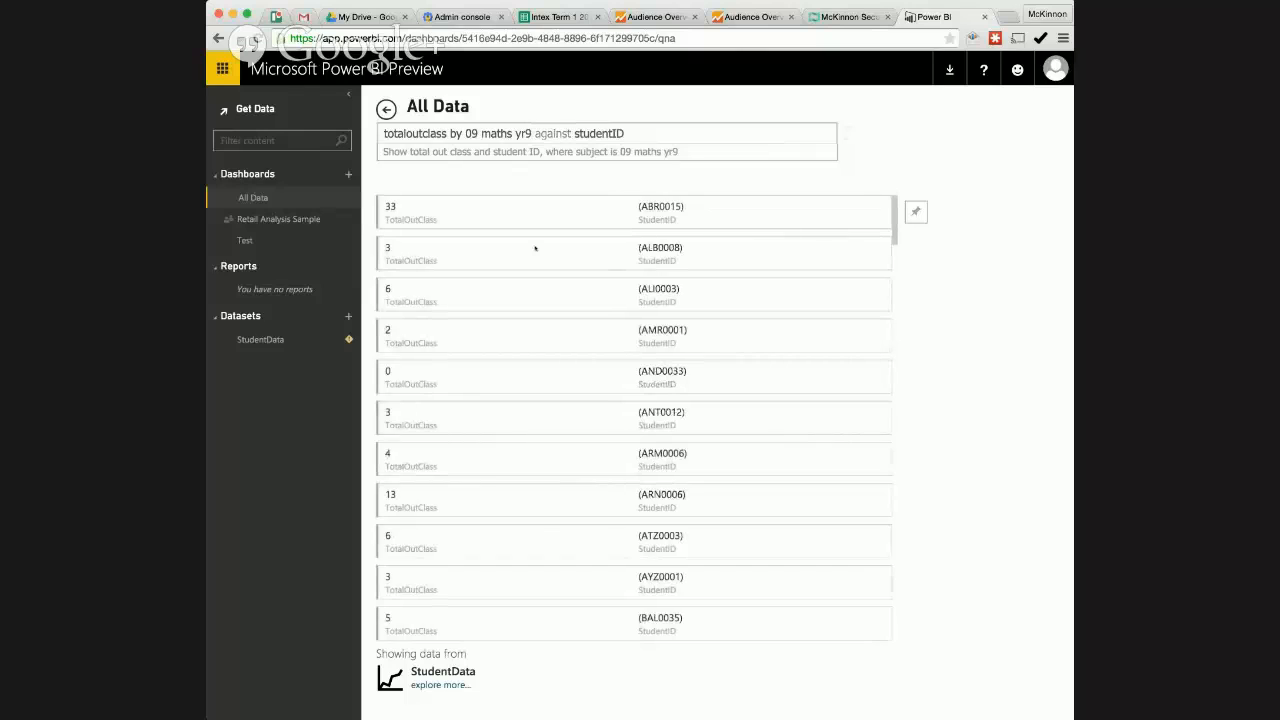
Restore 'subject', chart it 'as line', then start replacing 'line' with another chart type
{"action": "scroll", "scroll_direction": "down", "scroll_amount": 3}
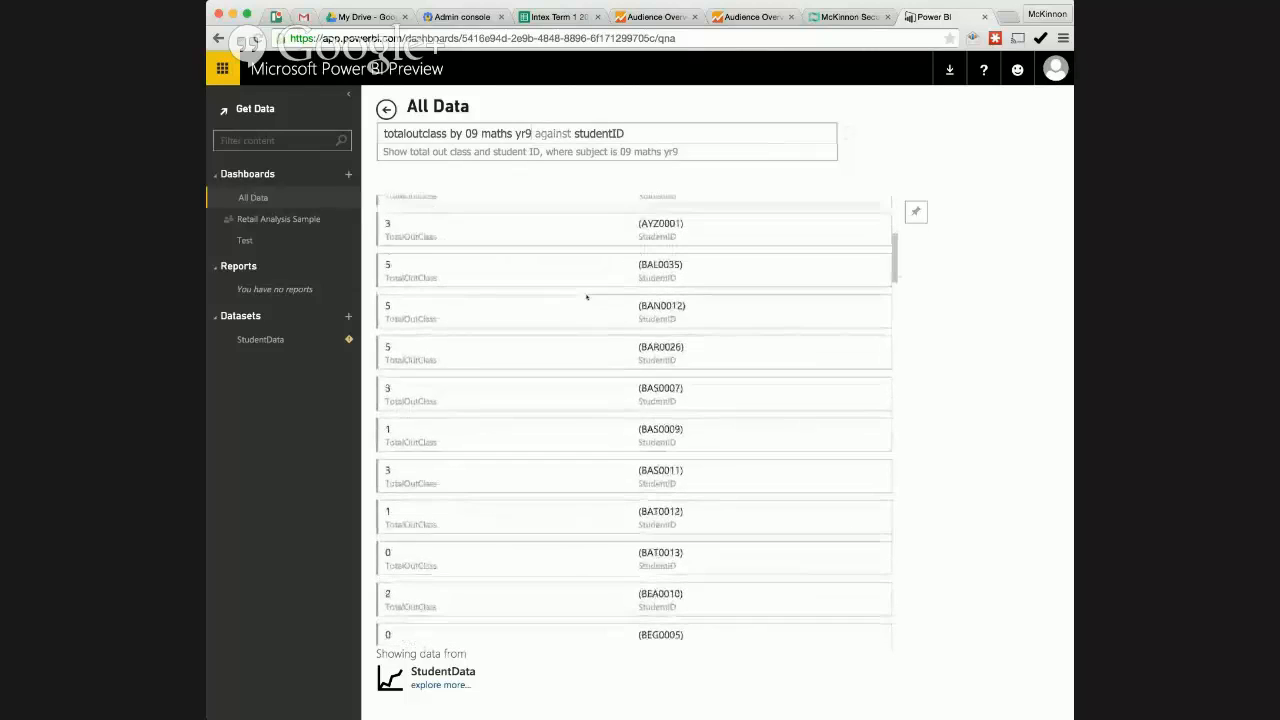
{"action": "scroll", "scroll_direction": "down", "scroll_amount": 3}
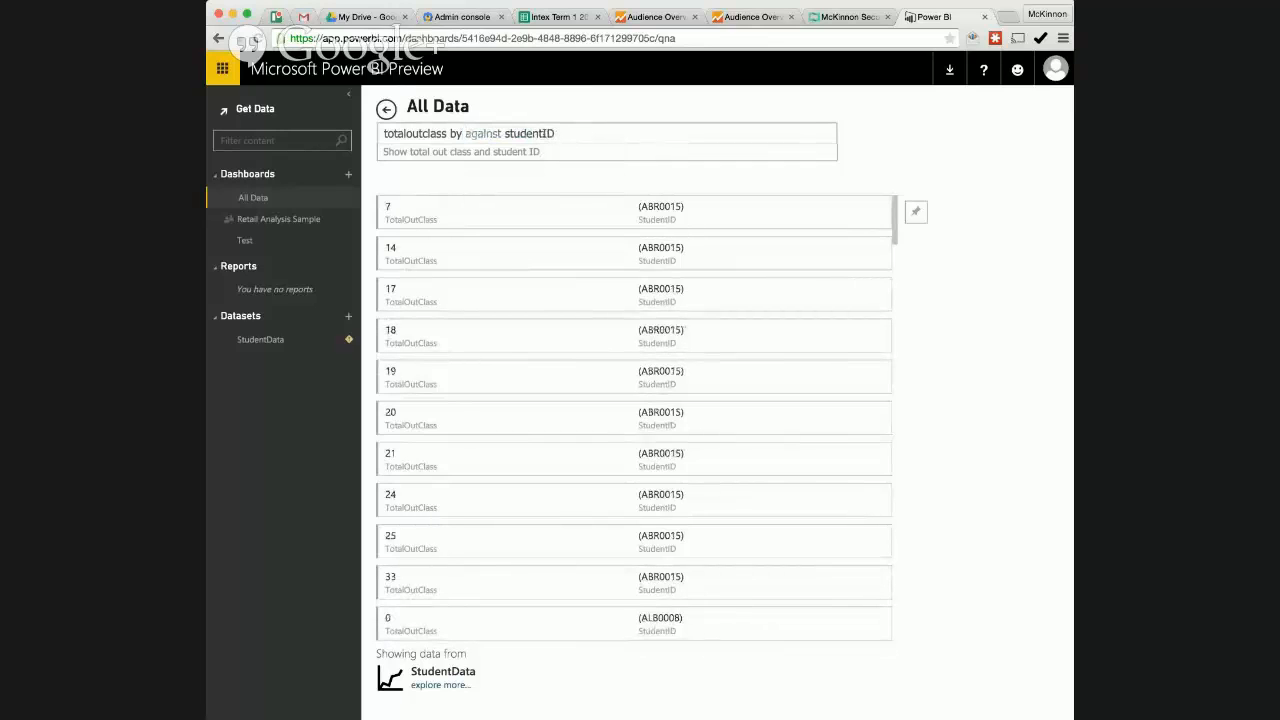
{"action": "type", "text": "subject"}
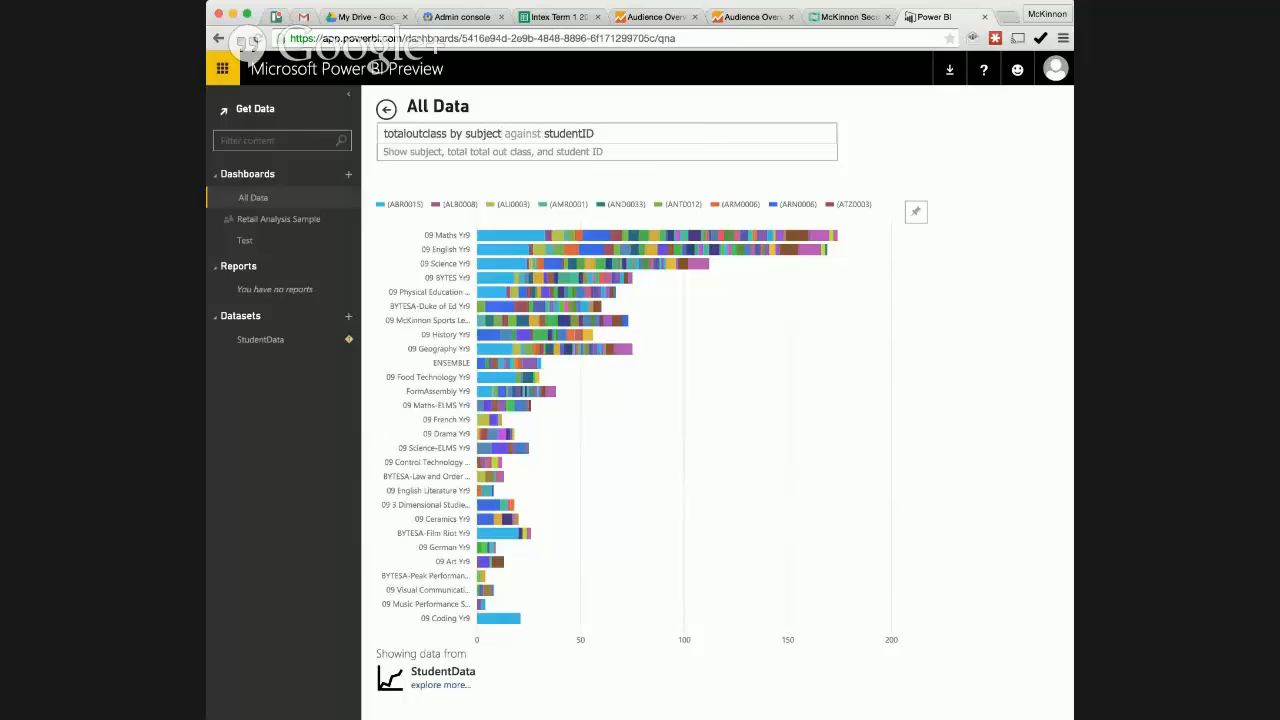
{"action": "type", "text": "as line"}
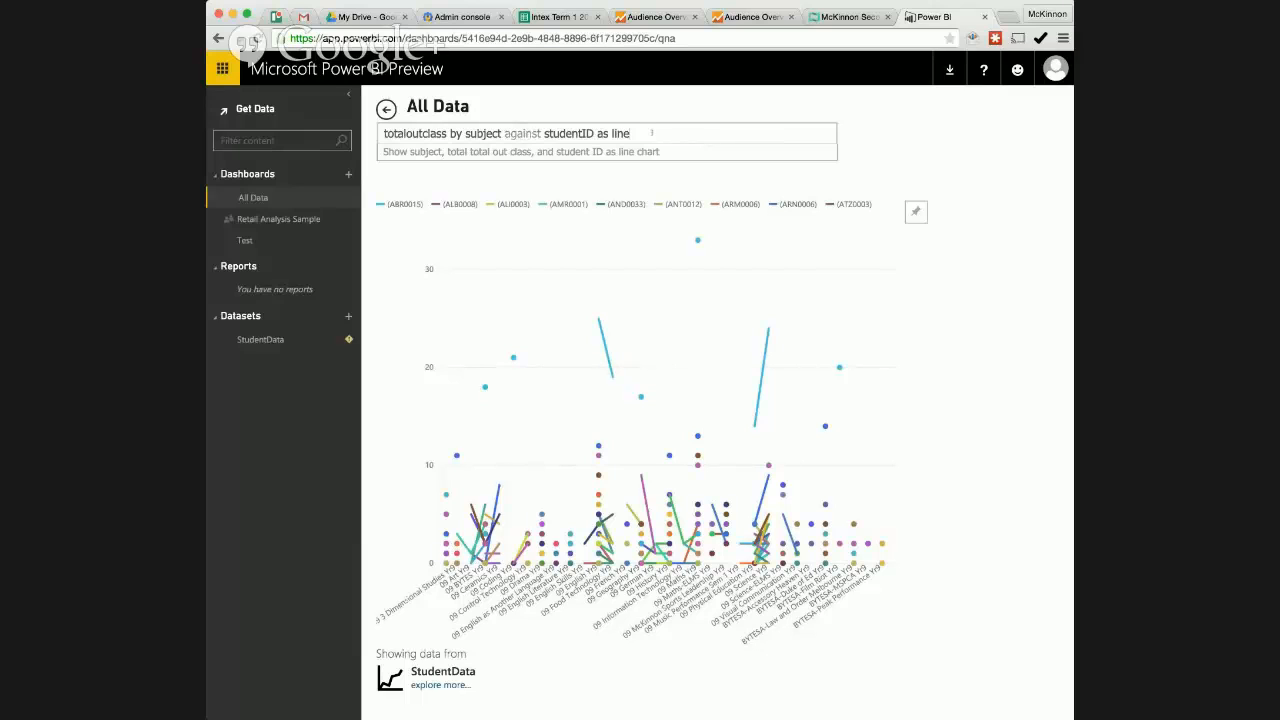
{"action": "double_click", "coordinate": [620, 132]}
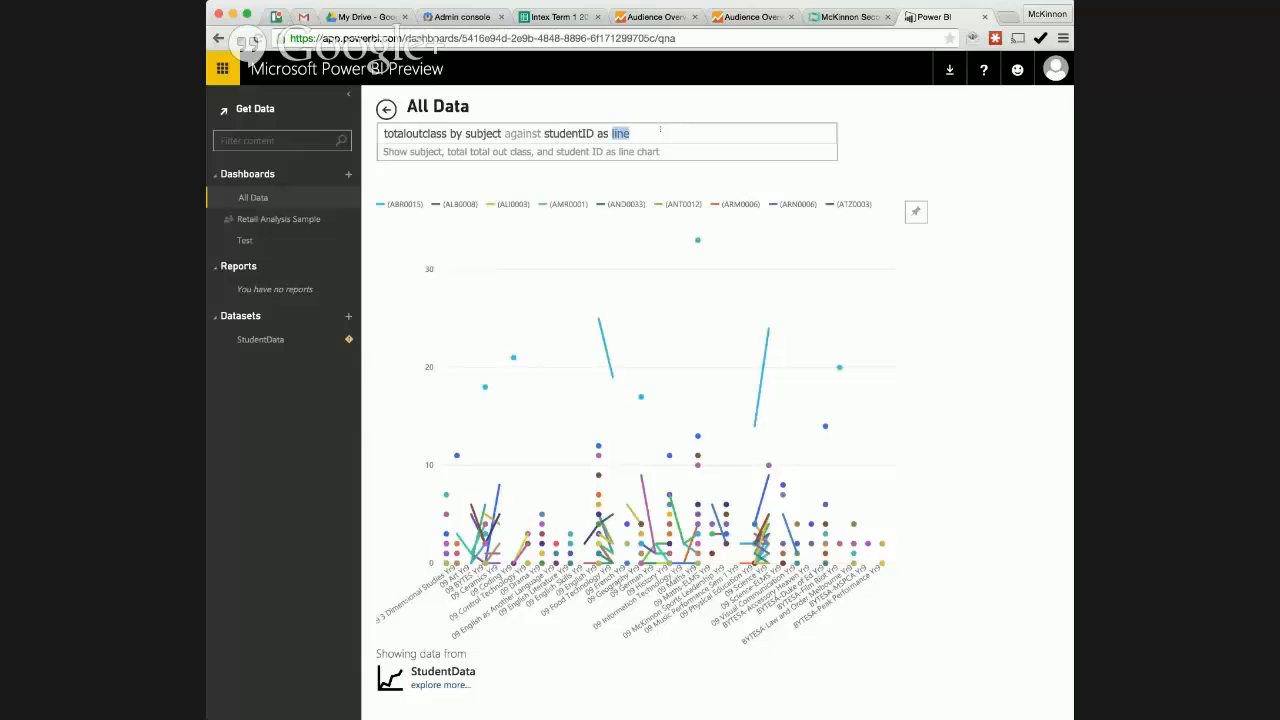
{"action": "type", "text": "sc"}
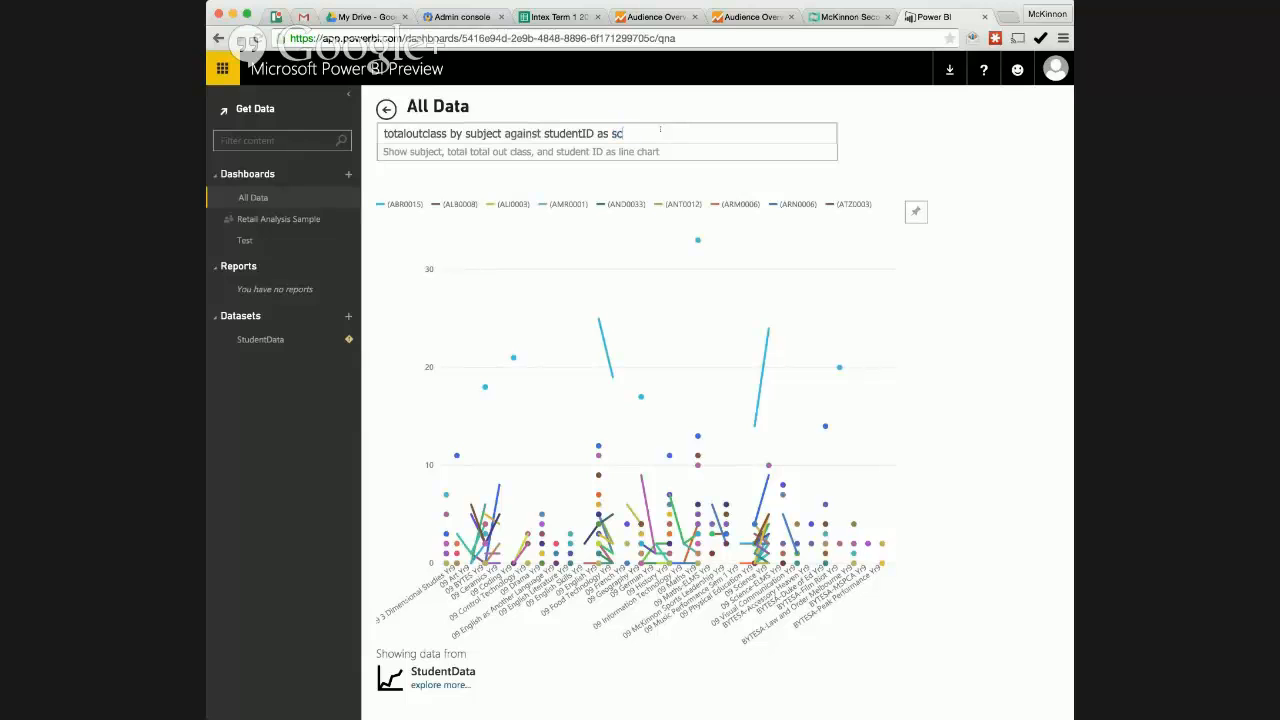